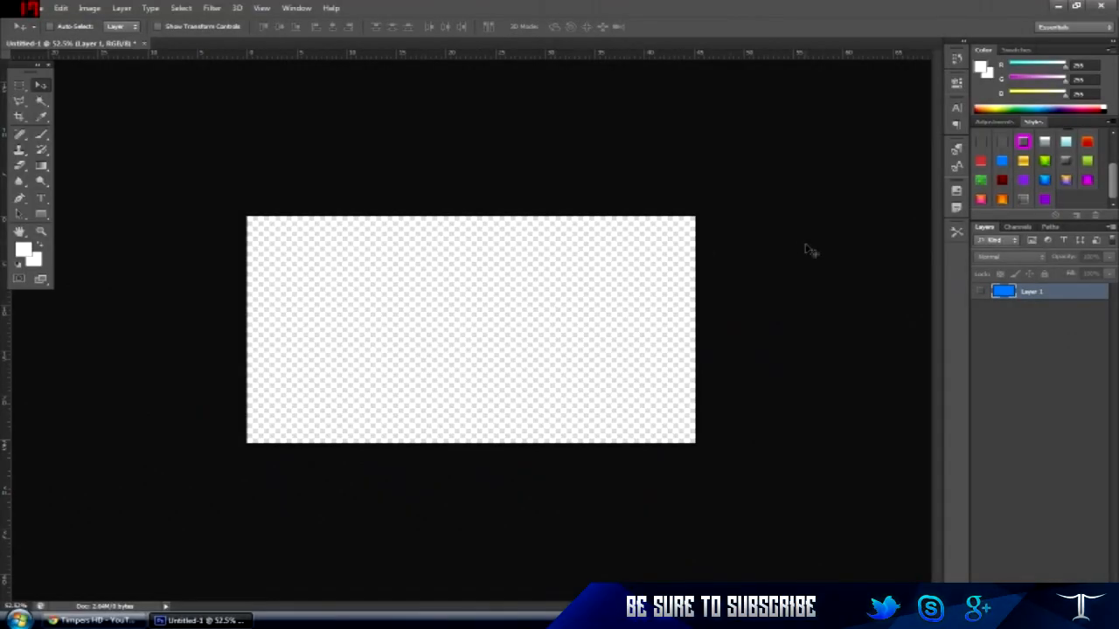
pyautogui.moveTo(1029, 240)
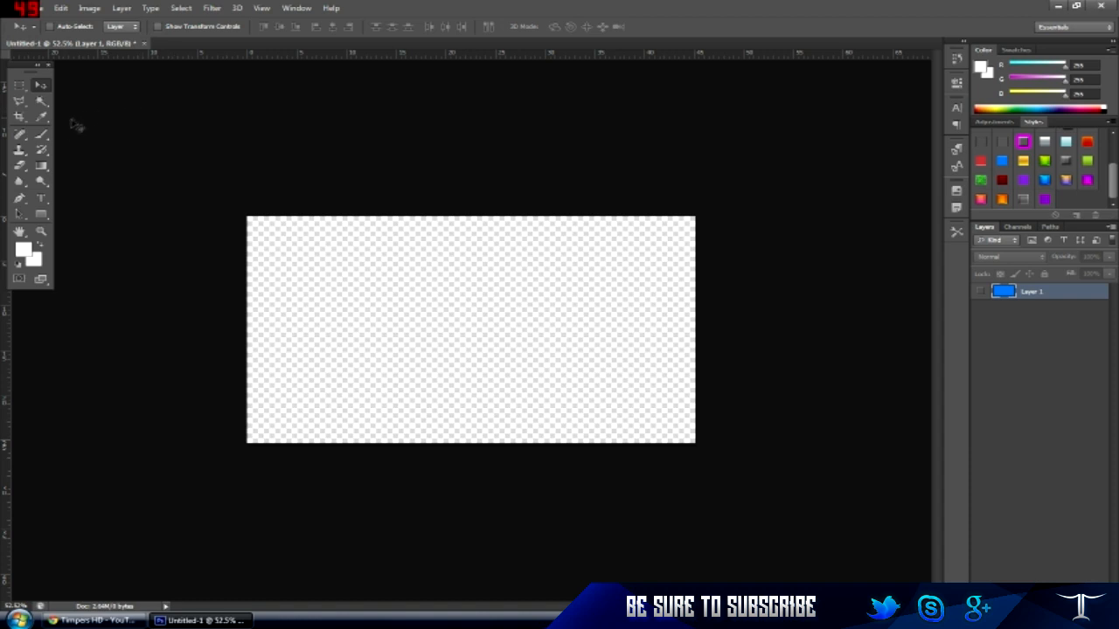
pyautogui.moveTo(17, 137)
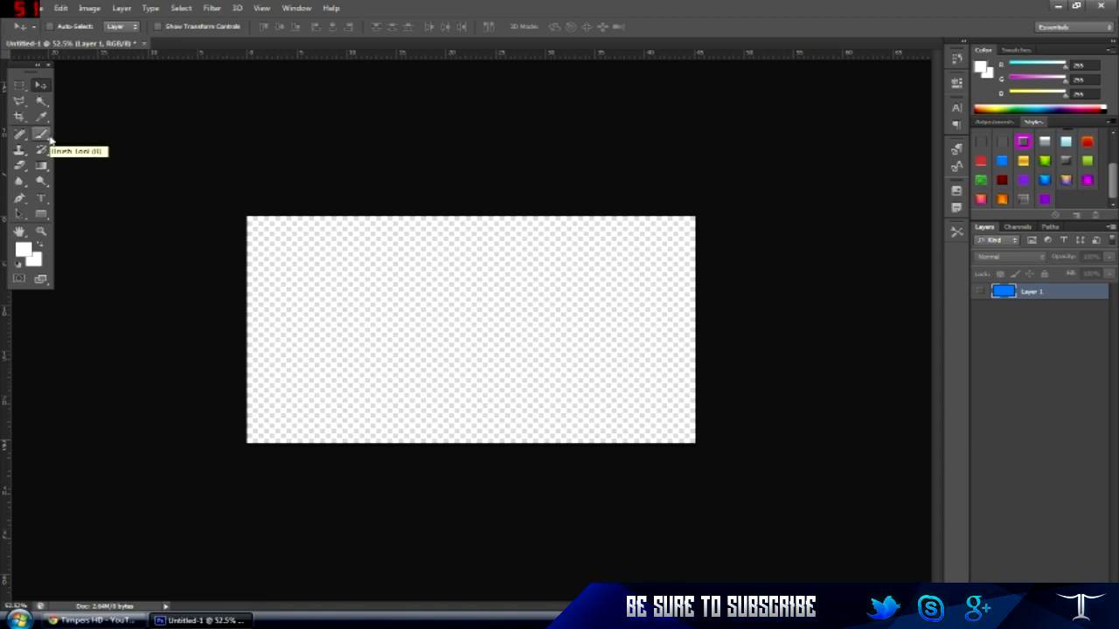
# - Pick a soft round Brush and dismiss the hidden-layer warning
pyautogui.click(18, 136)
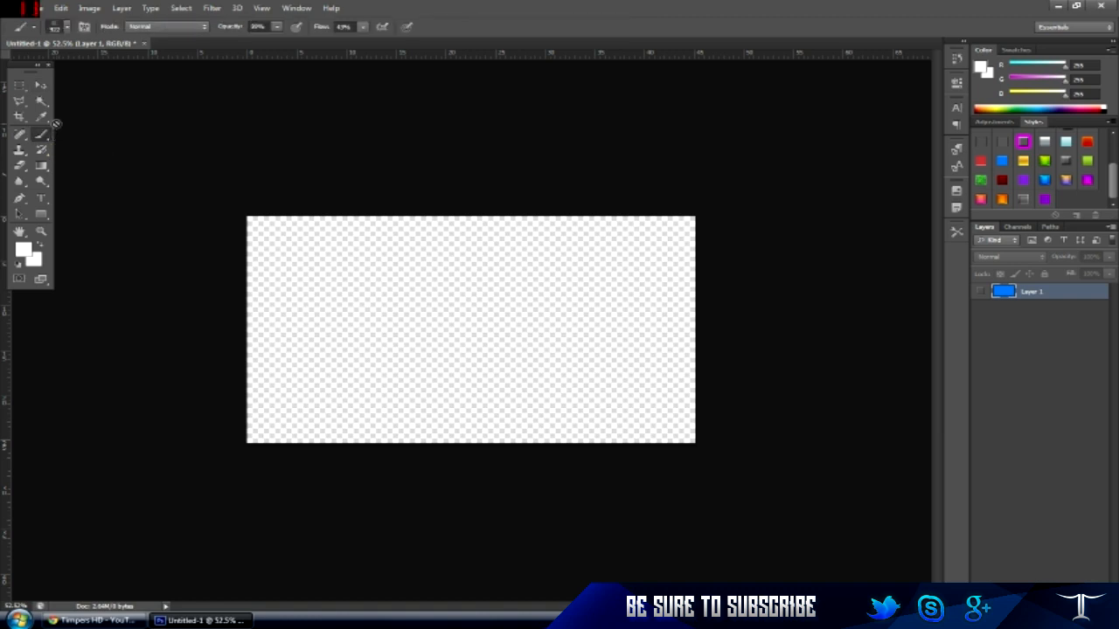
pyautogui.click(68, 34)
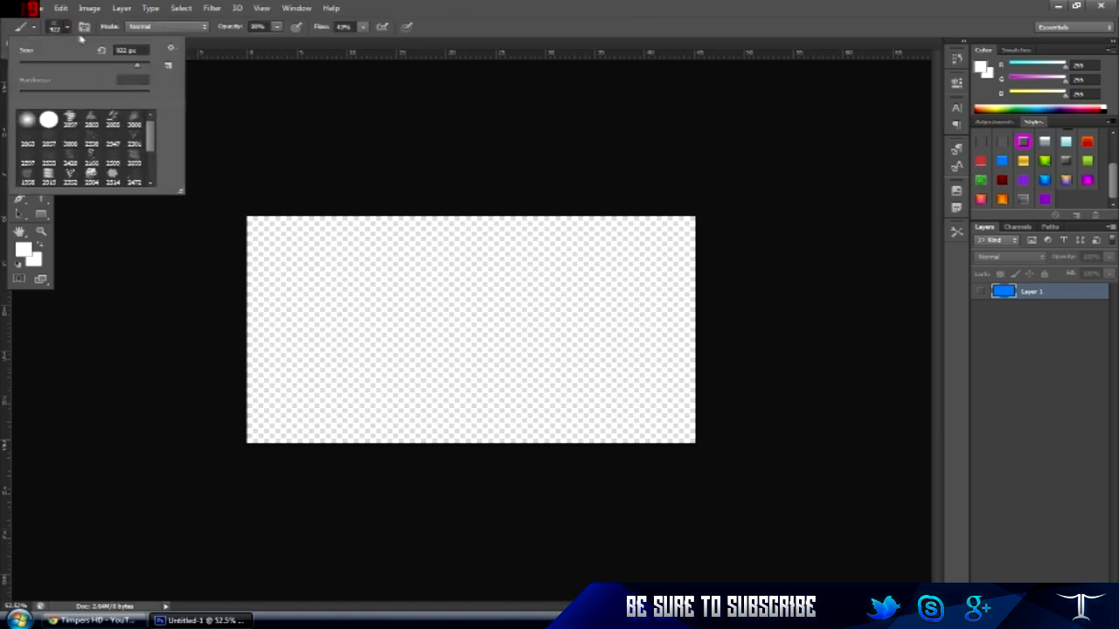
pyautogui.click(172, 49)
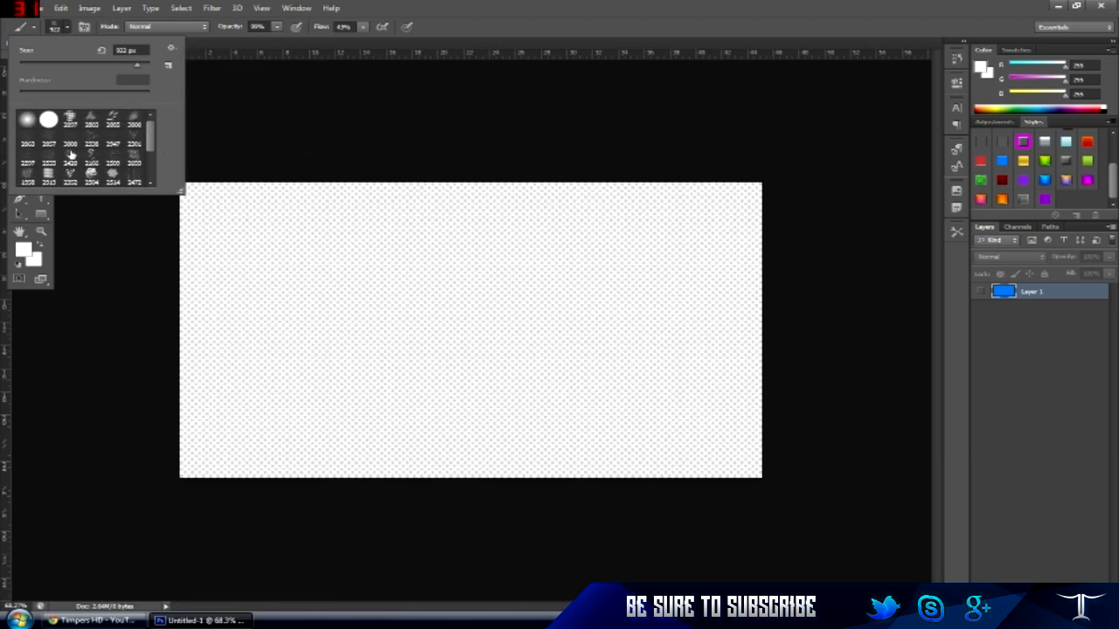
pyautogui.moveTo(136, 70)
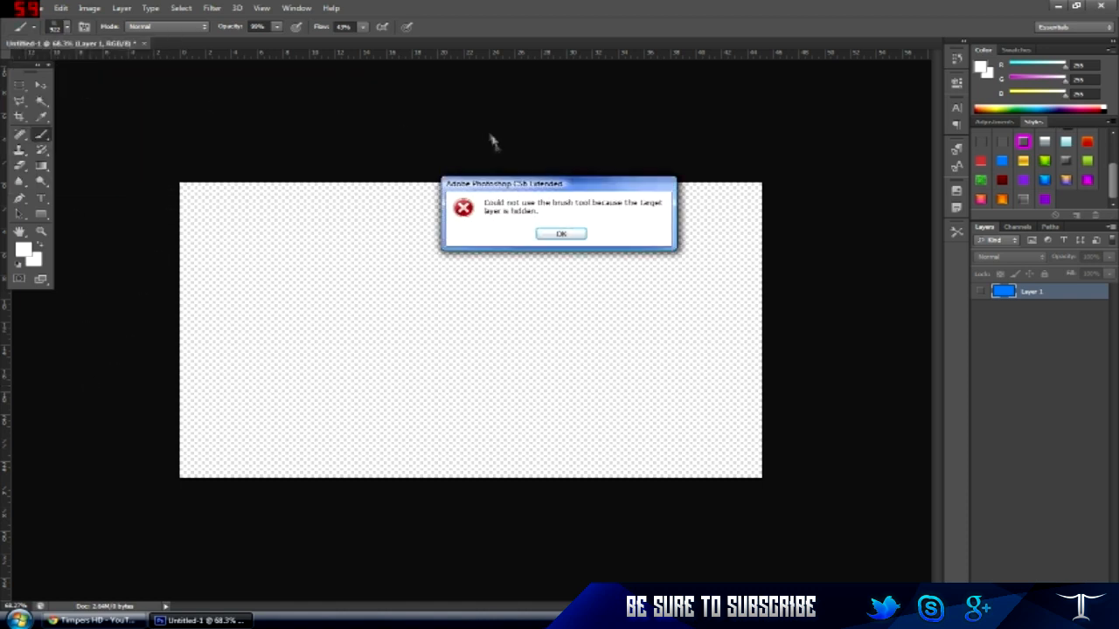
pyautogui.click(559, 233)
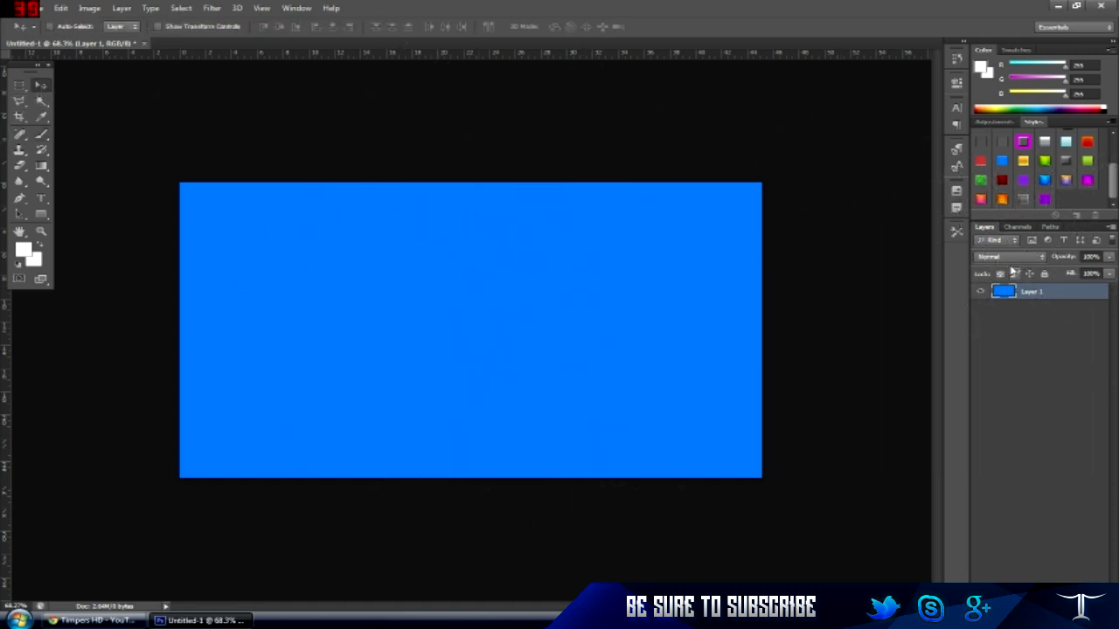
pyautogui.moveTo(54, 135)
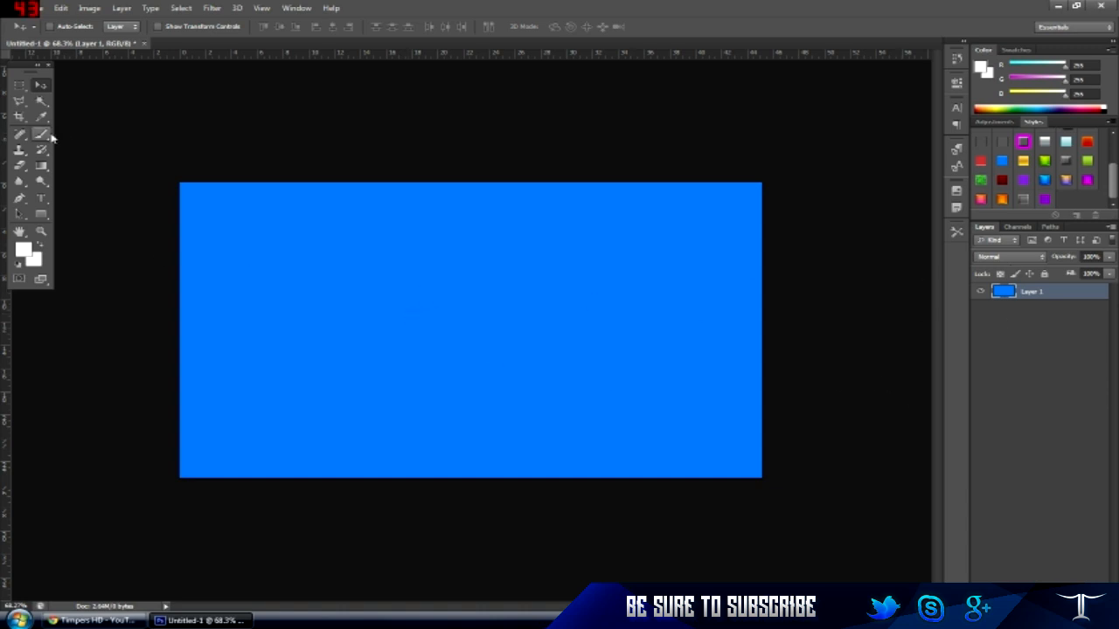
# - Choose a soft brush for the white top glow, then browse brushes for streaks
pyautogui.click(18, 135)
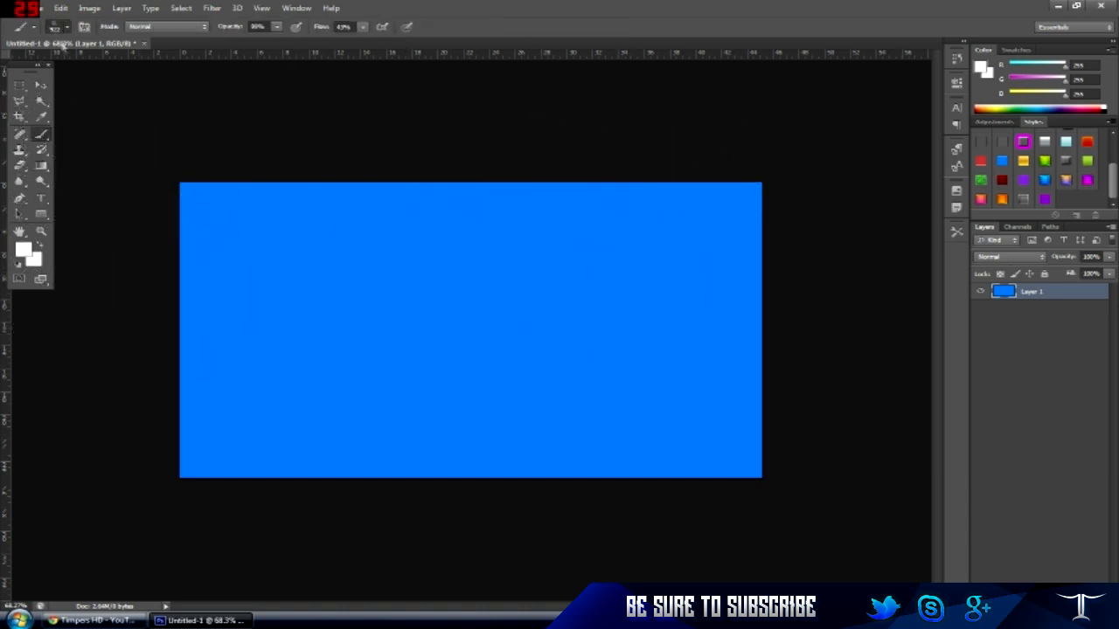
pyautogui.click(426, 252)
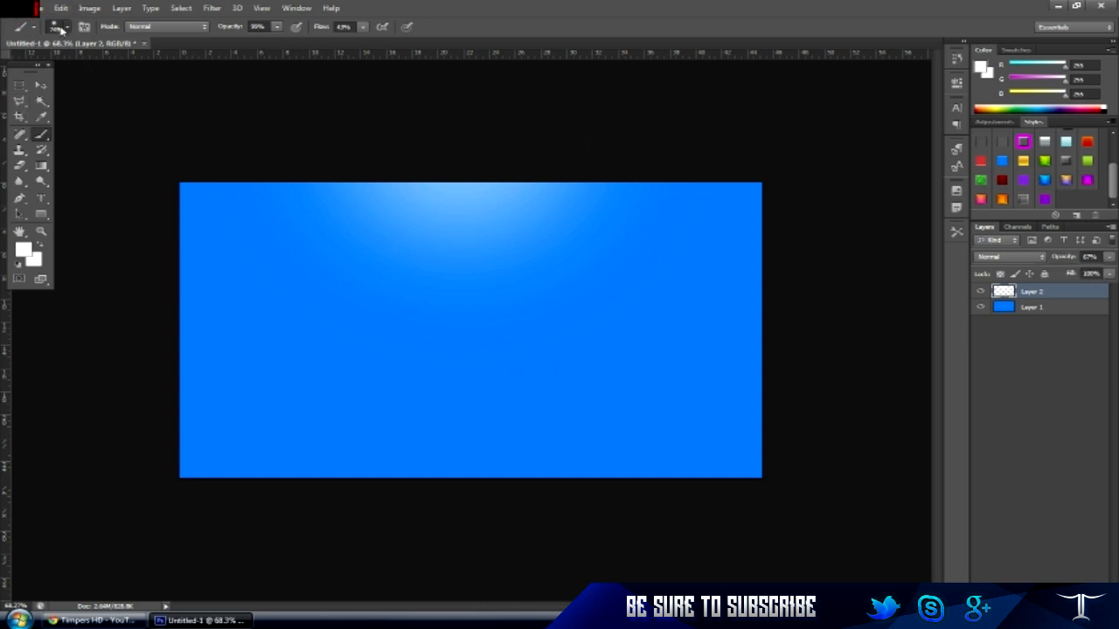
pyautogui.click(59, 23)
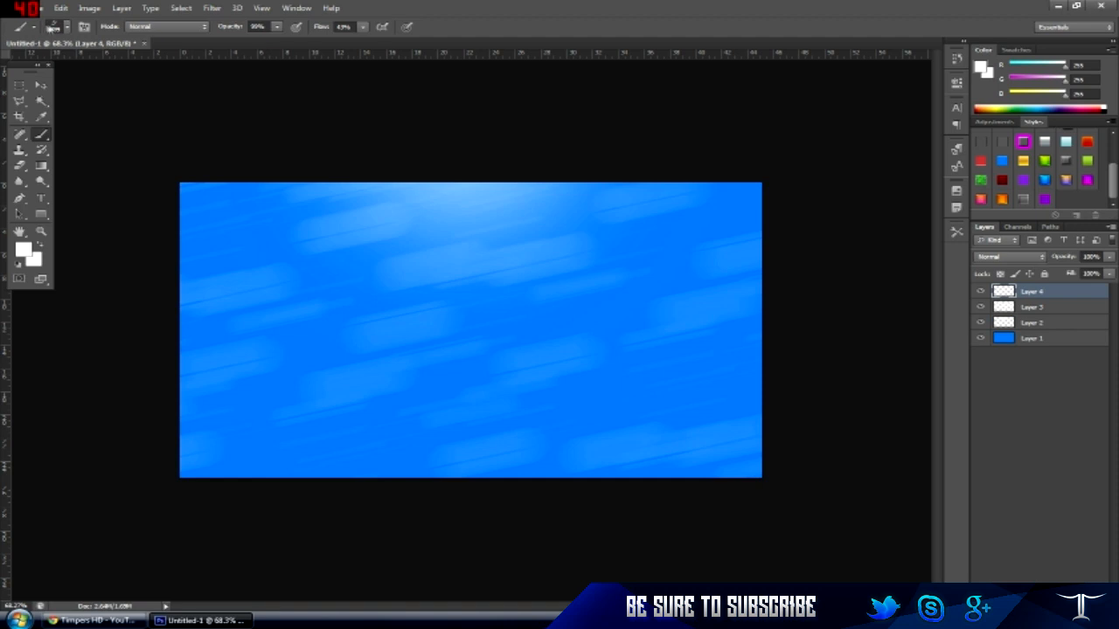
# - Stamp large white diagonal streaks on Layer 4 and set its blend mode to Overlay
pyautogui.click(90, 27)
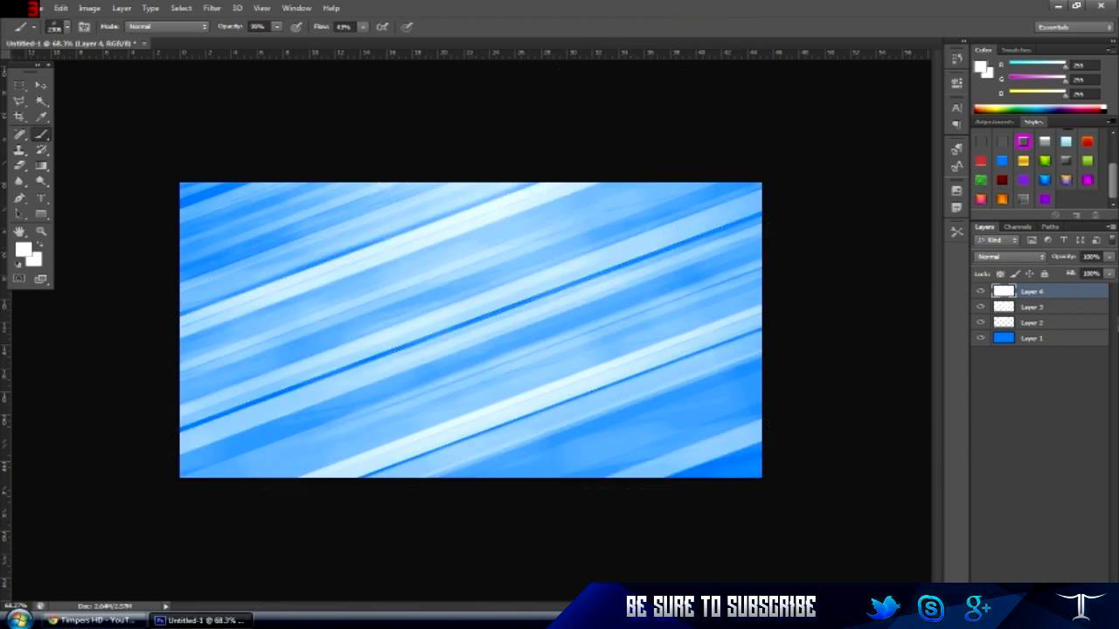
pyautogui.click(1005, 256)
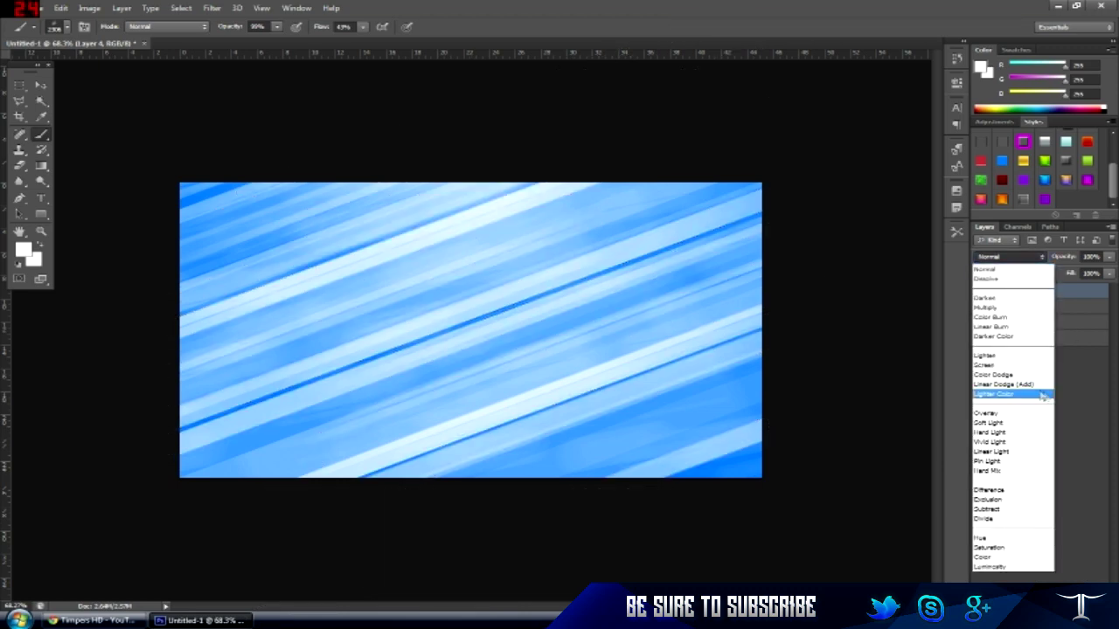
pyautogui.click(986, 412)
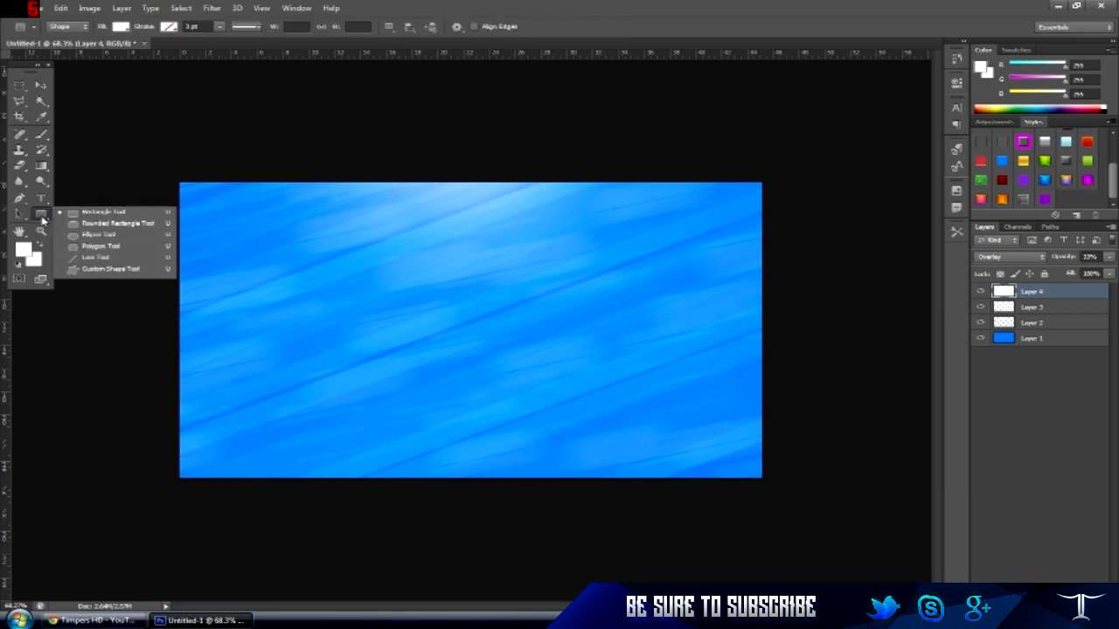
pyautogui.moveTo(748, 170)
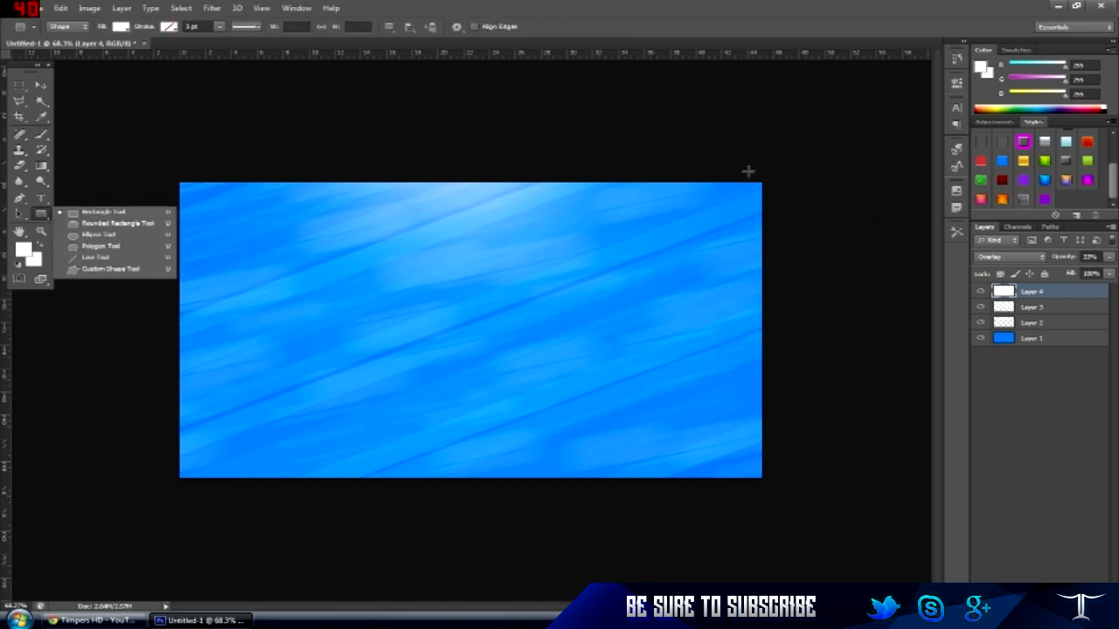
# - Draw thin white rectangles along the top and left edges of the canvas
pyautogui.moveTo(749, 171); pyautogui.dragTo(800, 479)
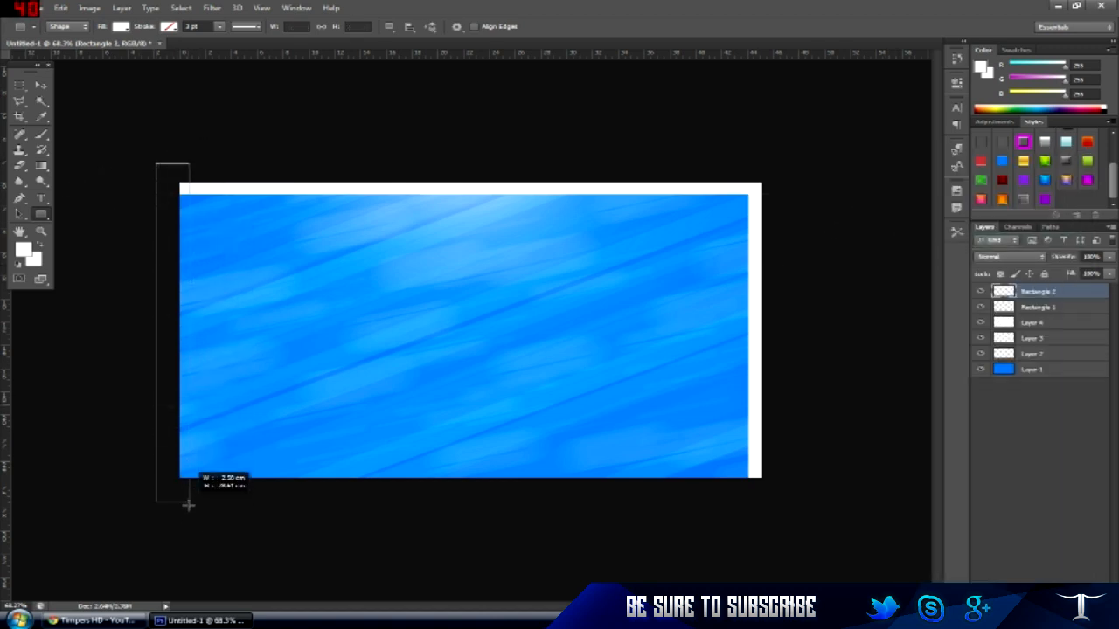
pyautogui.moveTo(190, 505); pyautogui.dragTo(197, 525)
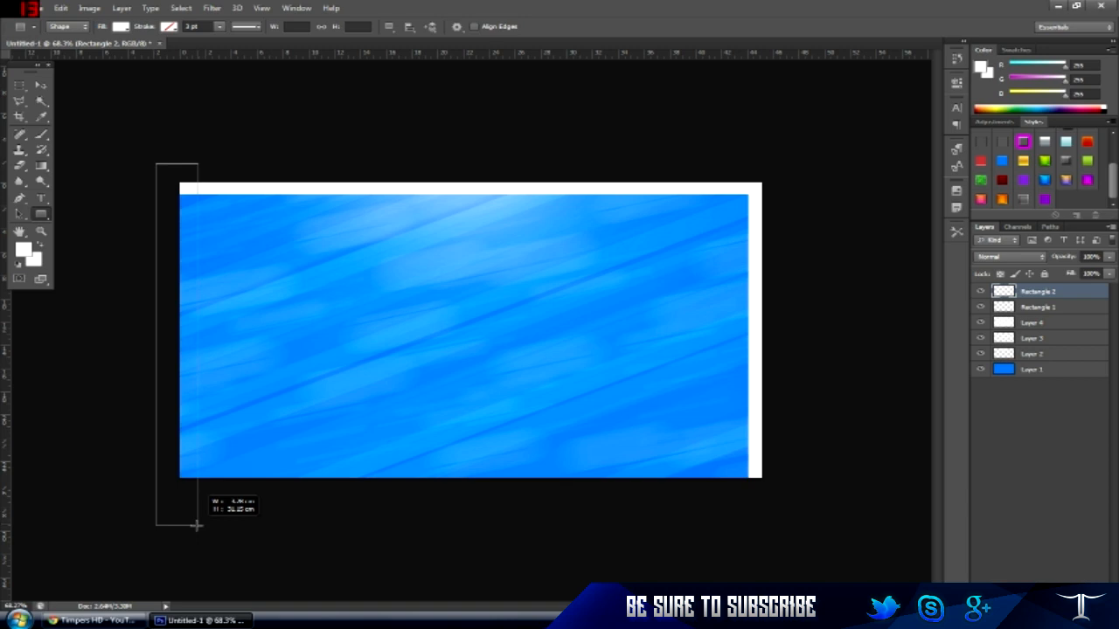
pyautogui.rightClick(1038, 291)
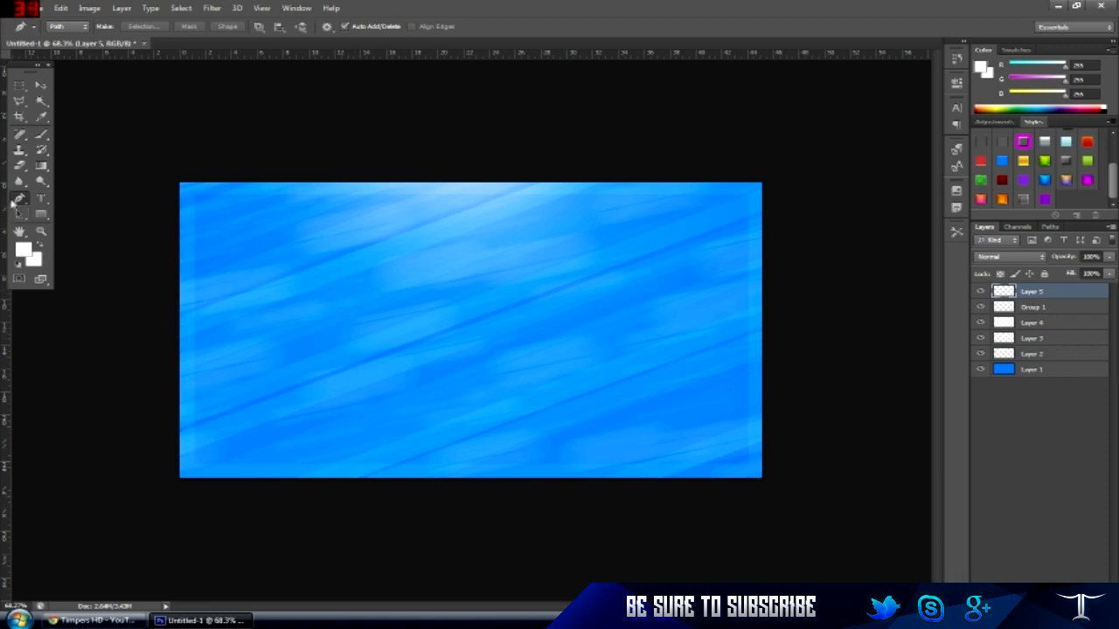
pyautogui.moveTo(118, 522)
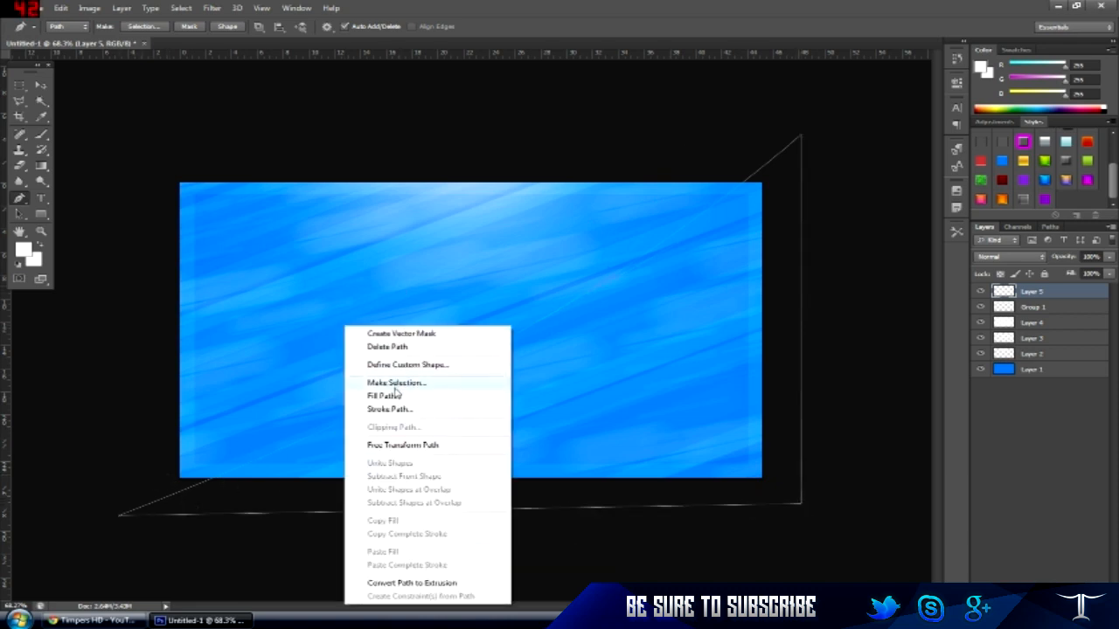
# - Convert the drawn angled path into a selection
pyautogui.click(388, 396)
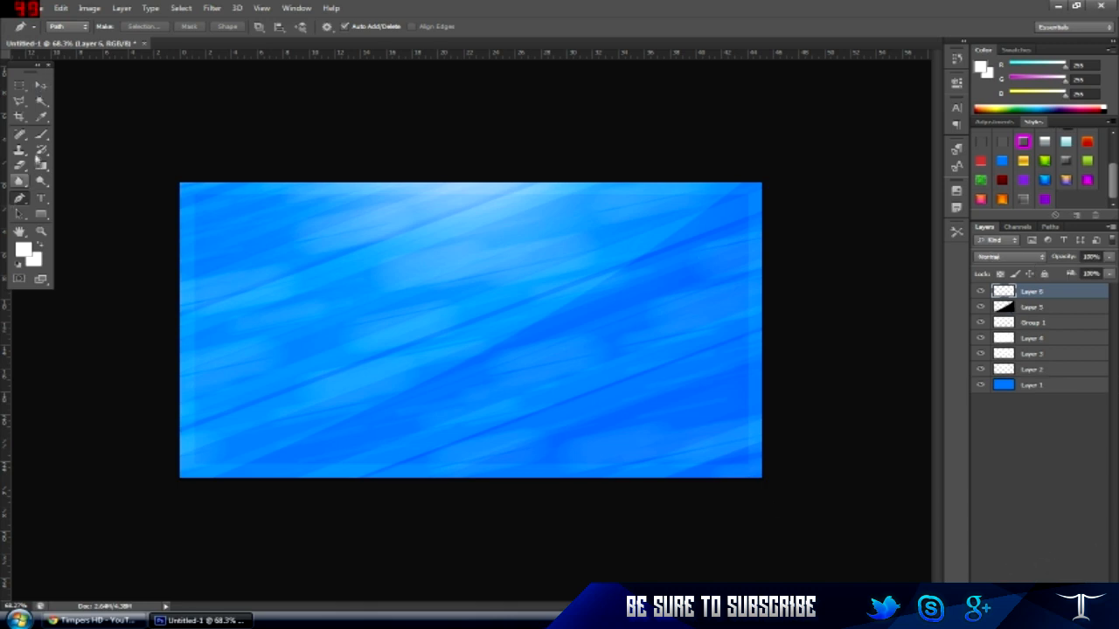
# - Pick a blue foreground colour and a large soft brush, then paint light along the top
pyautogui.click(21, 248)
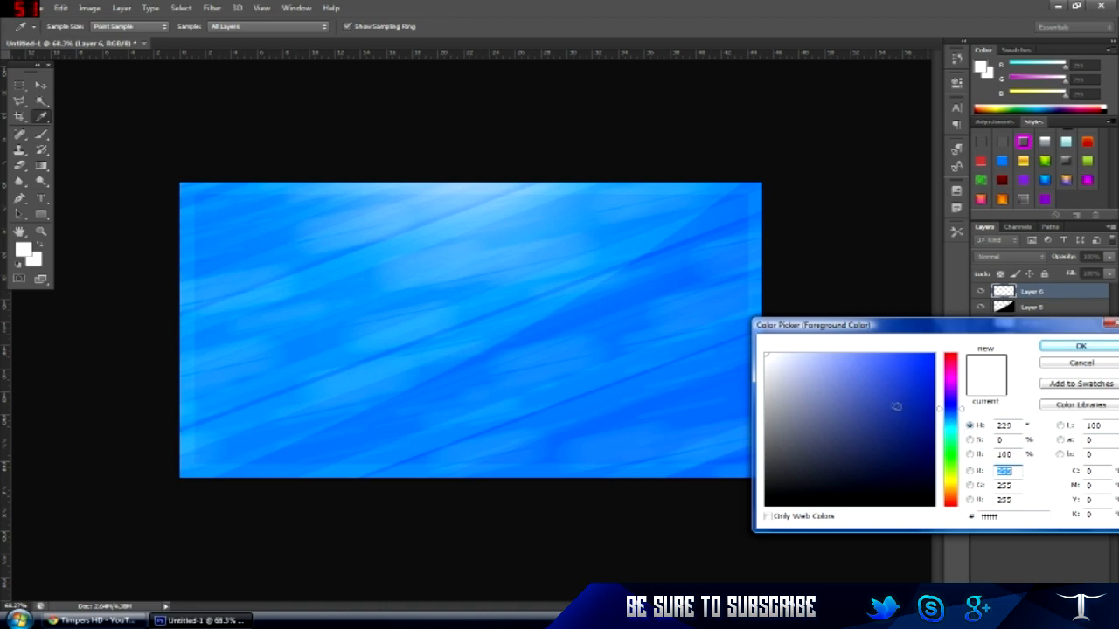
pyautogui.click(1079, 345)
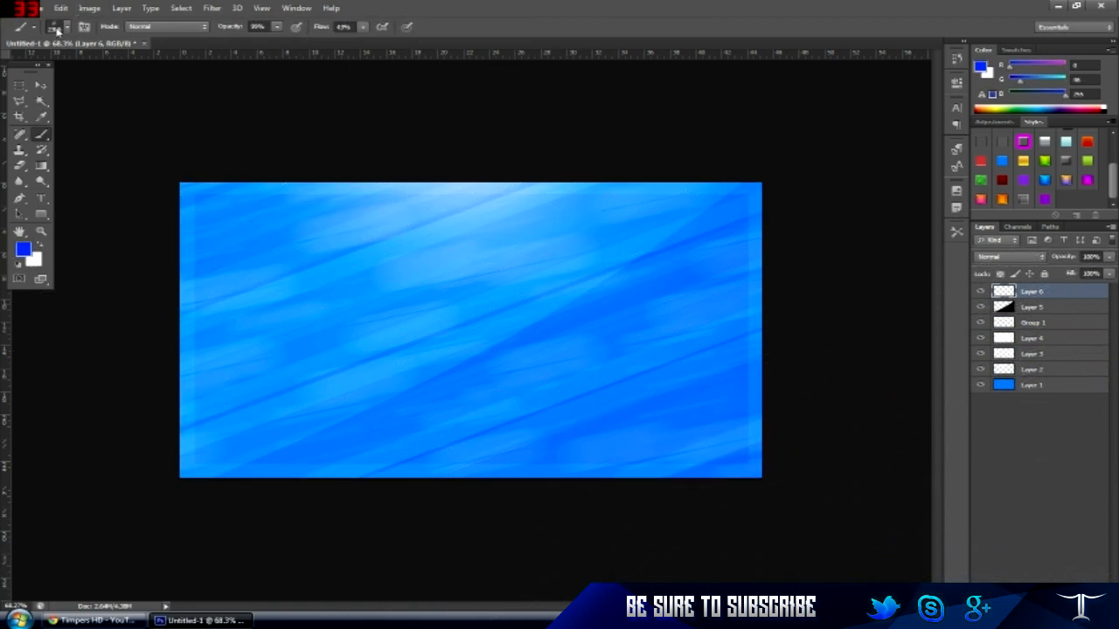
pyautogui.click(58, 25)
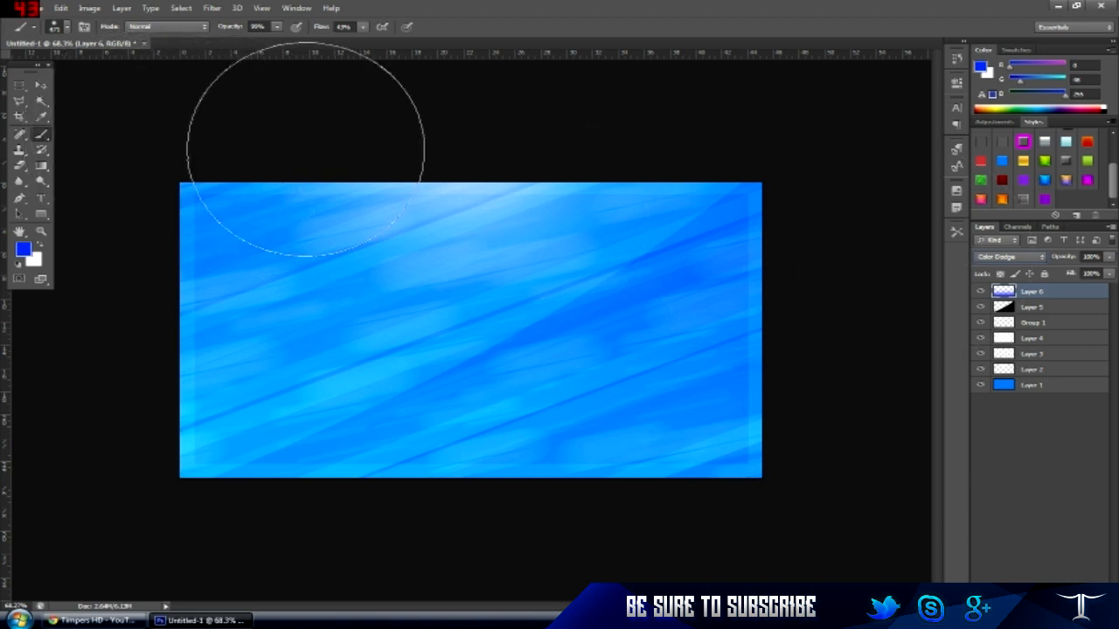
pyautogui.moveTo(451, 131)
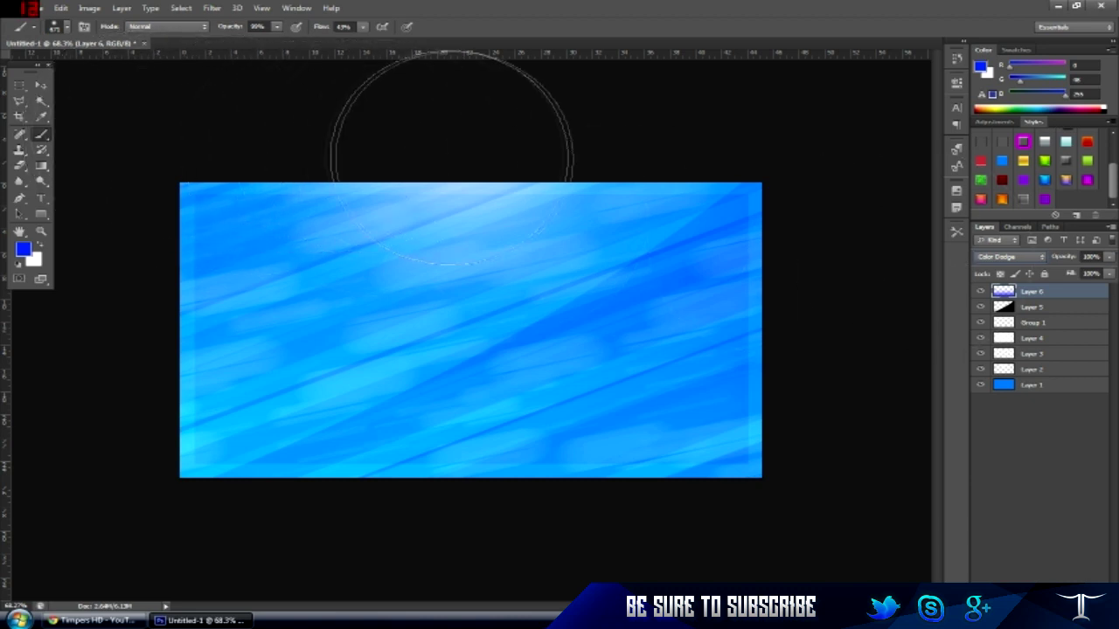
pyautogui.click(42, 85)
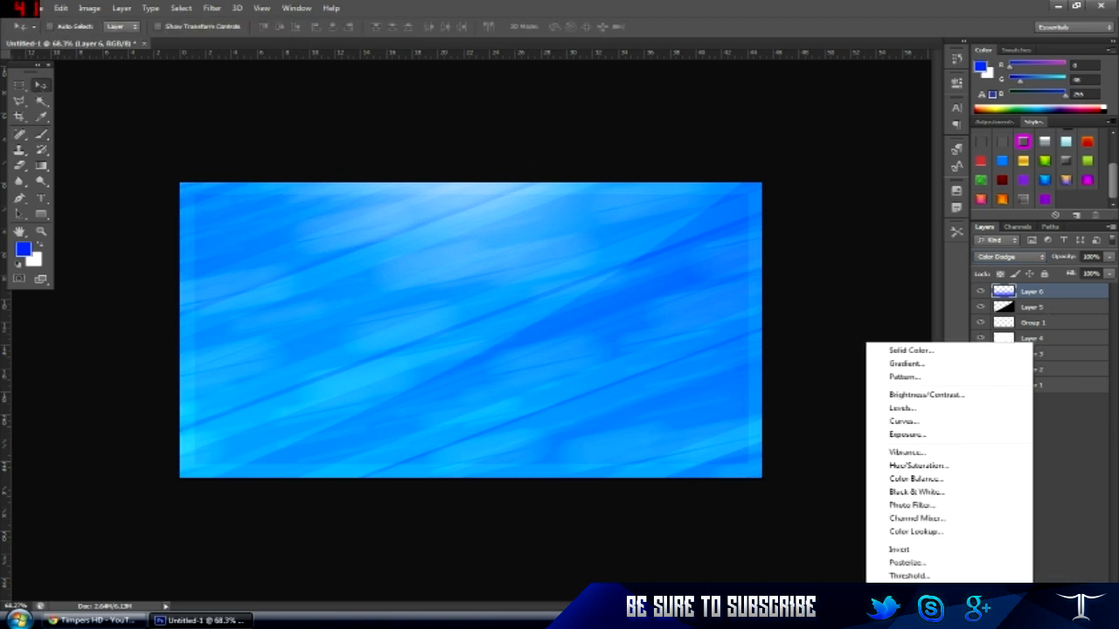
# - Add Brightness/Contrast, darkening Curves and pink Photo Filter adjustments, then hide the group to compare
pyautogui.click(926, 394)
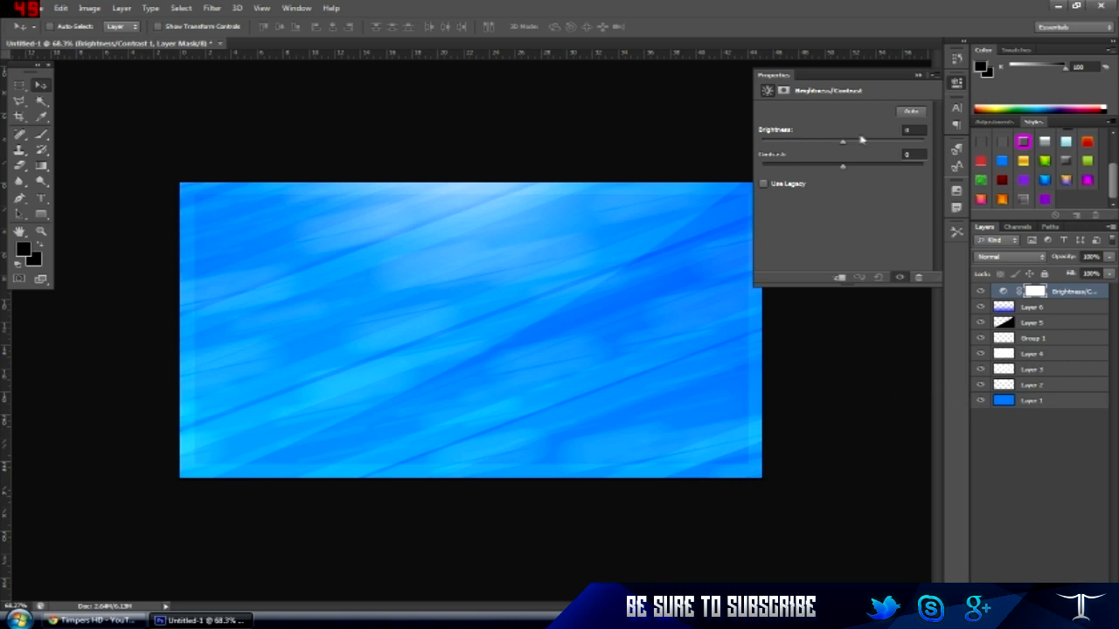
pyautogui.moveTo(842, 140); pyautogui.dragTo(829, 141)
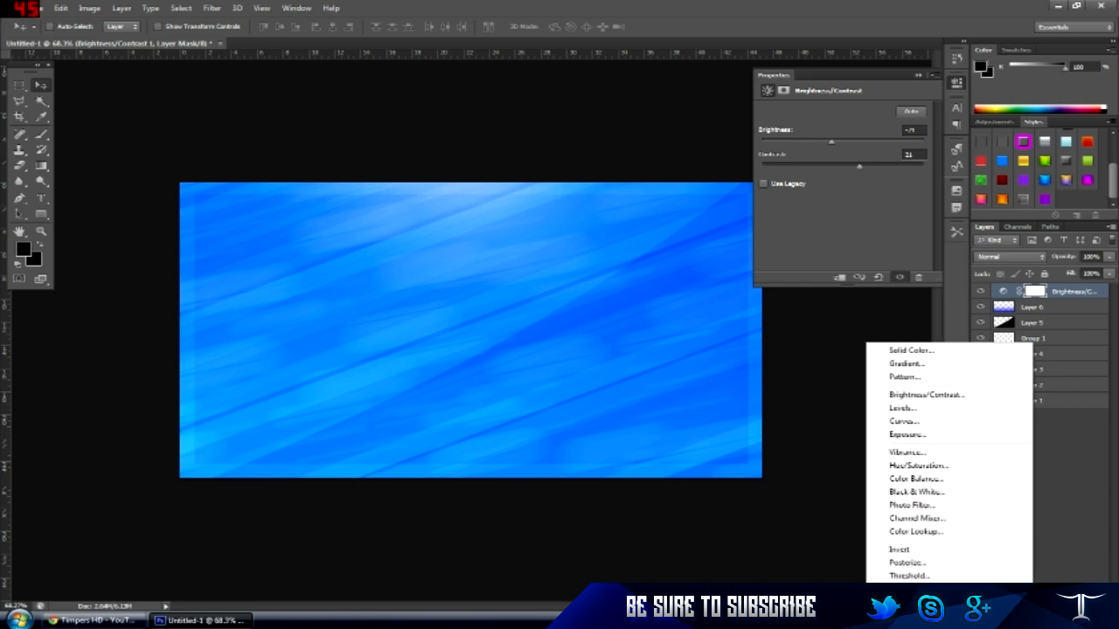
pyautogui.click(903, 421)
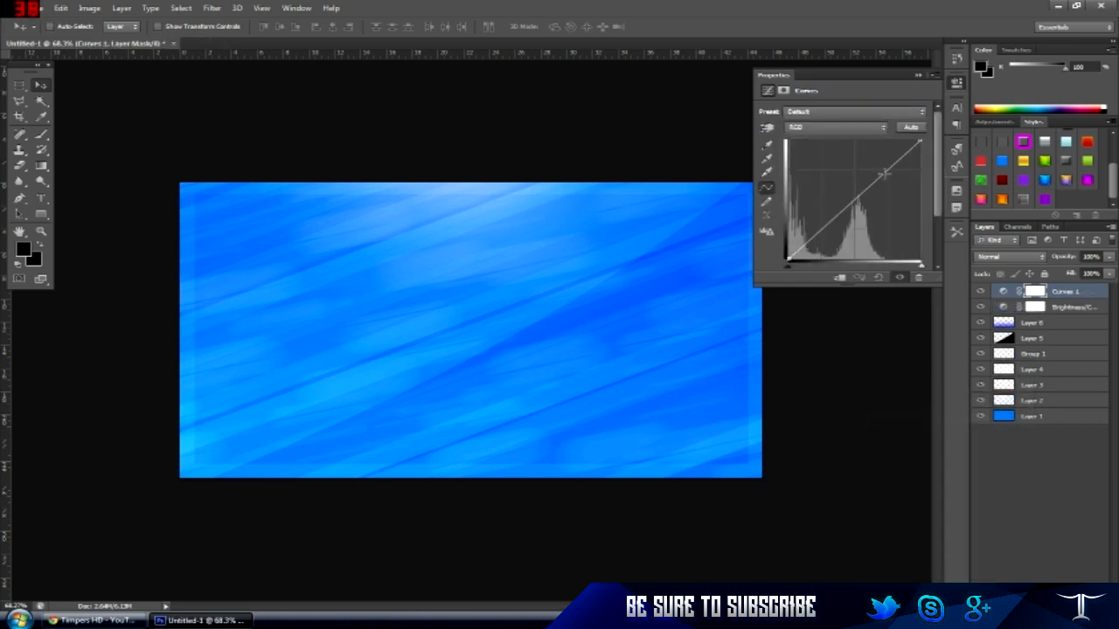
pyautogui.moveTo(856, 179); pyautogui.dragTo(883, 164)
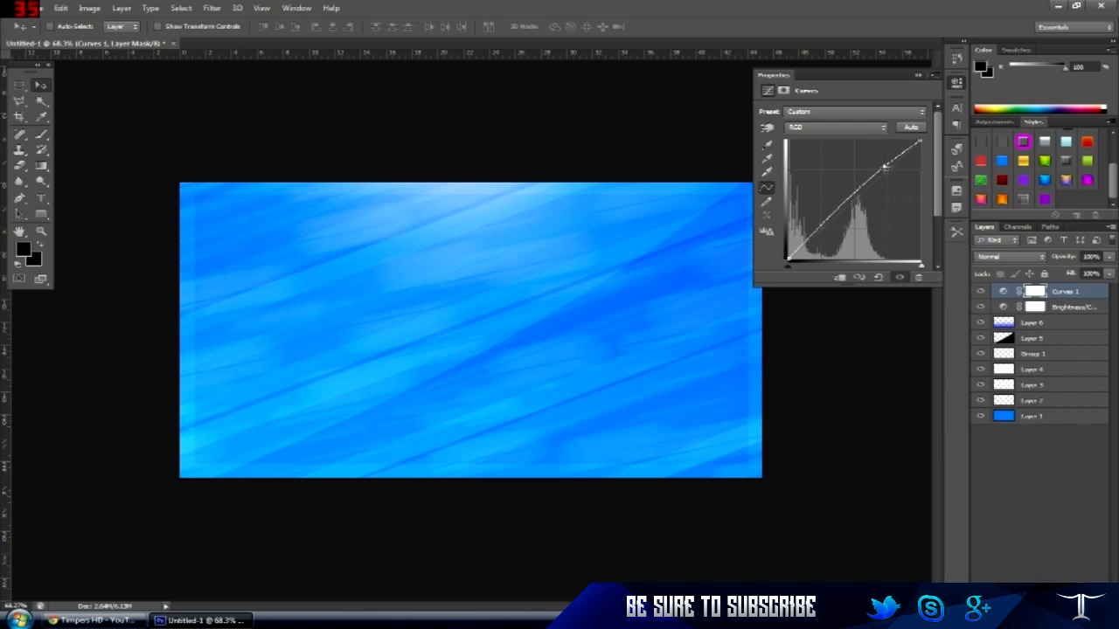
pyautogui.moveTo(883, 166); pyautogui.dragTo(883, 175)
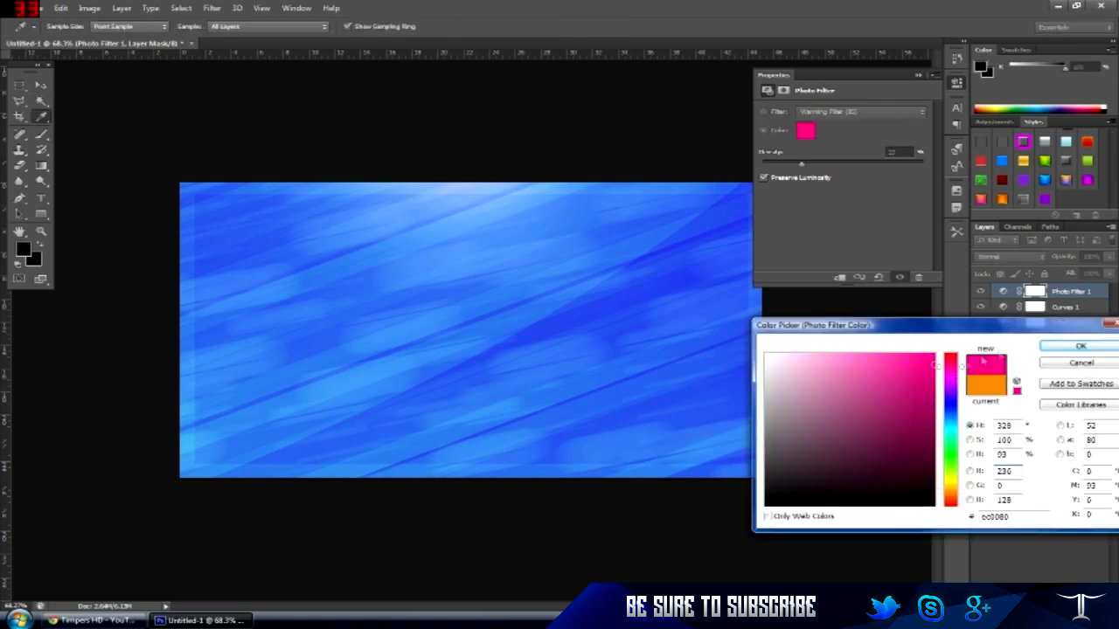
pyautogui.click(1076, 346)
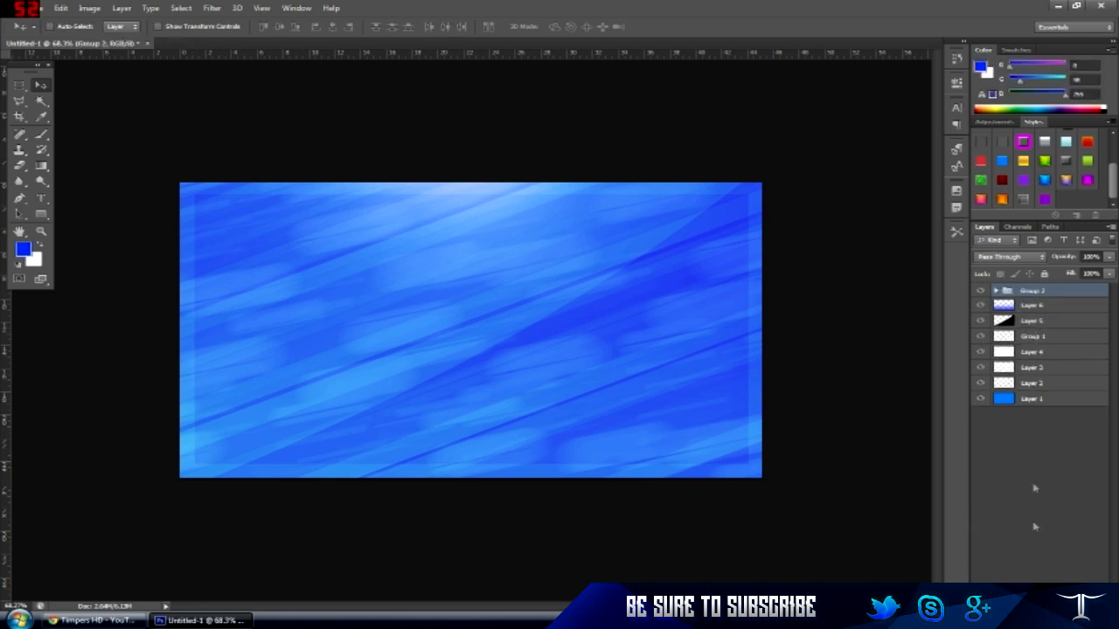
pyautogui.click(981, 290)
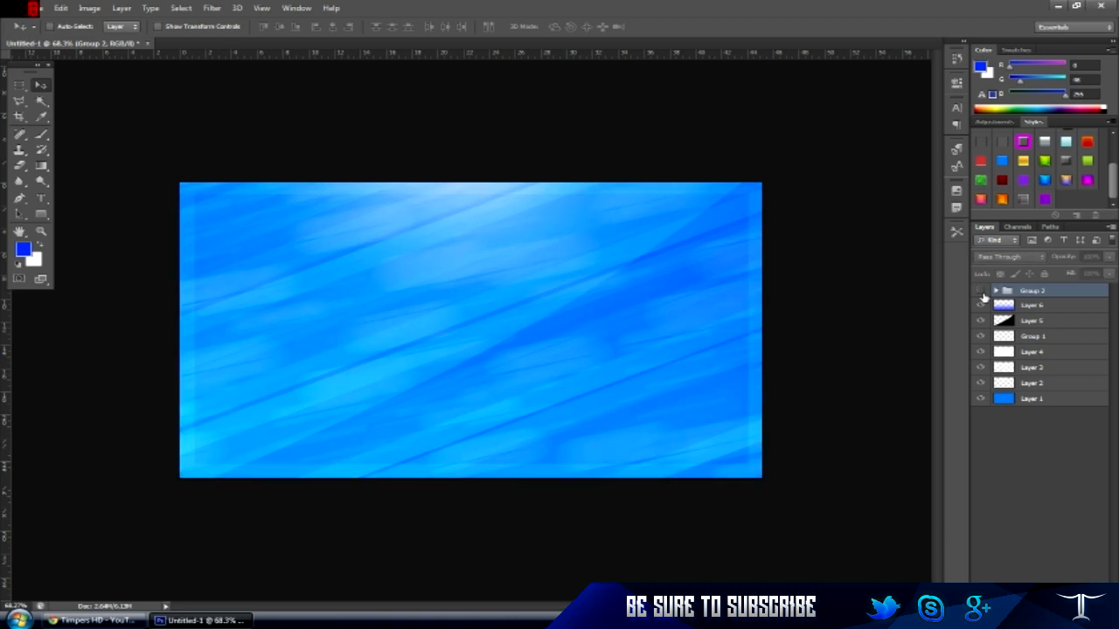
# - Show the adjustments group again and type TUTORIAL on the canvas
pyautogui.click(982, 290)
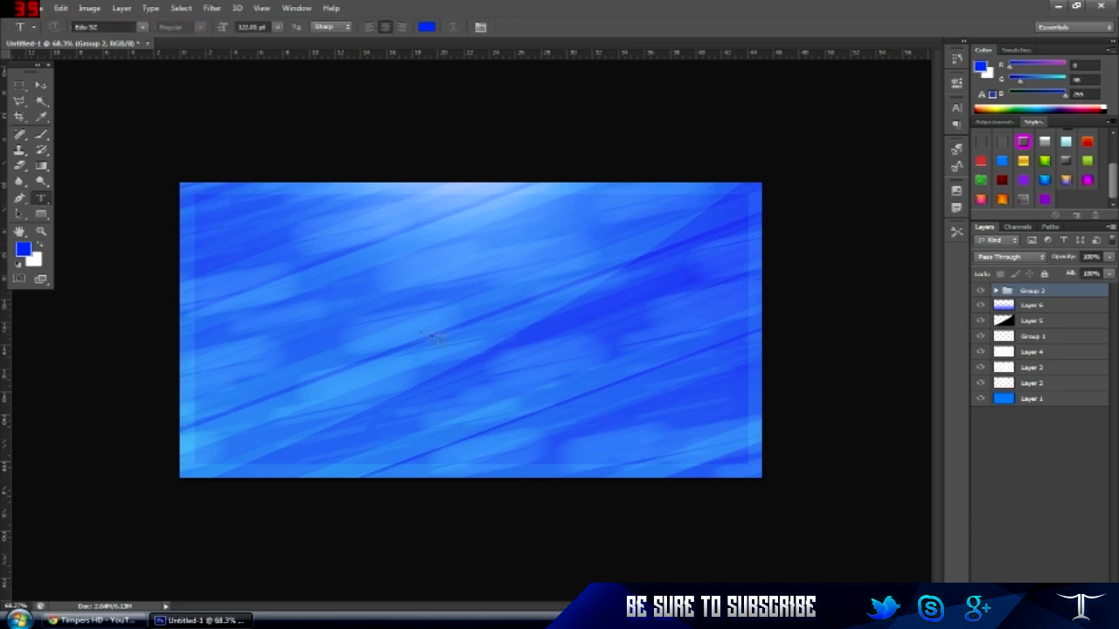
pyautogui.write('TUTOR')
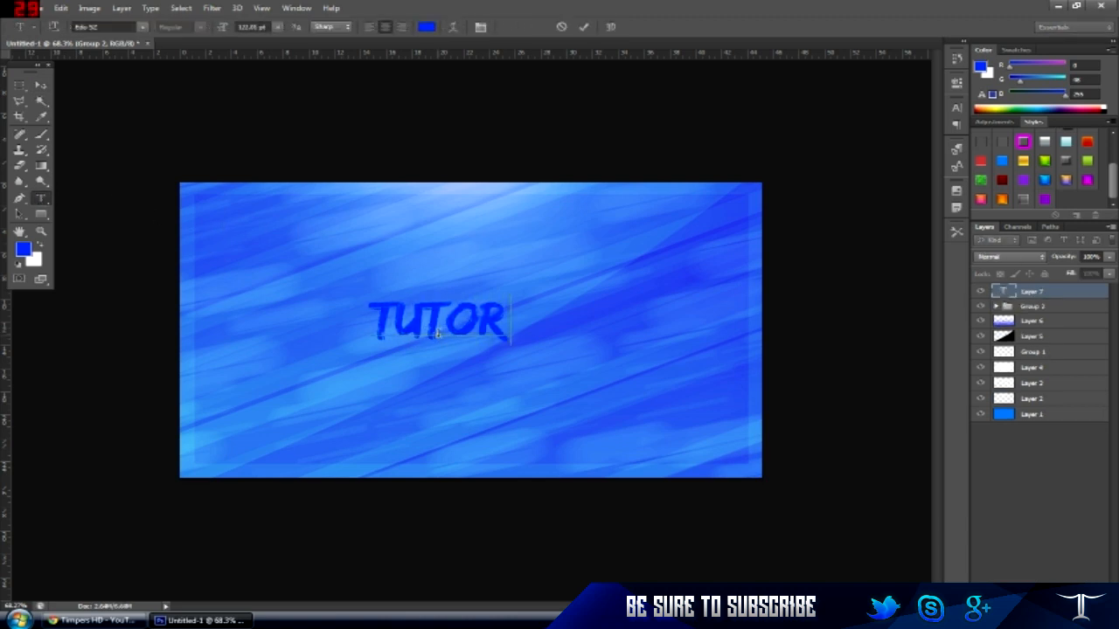
pyautogui.write('IAL')
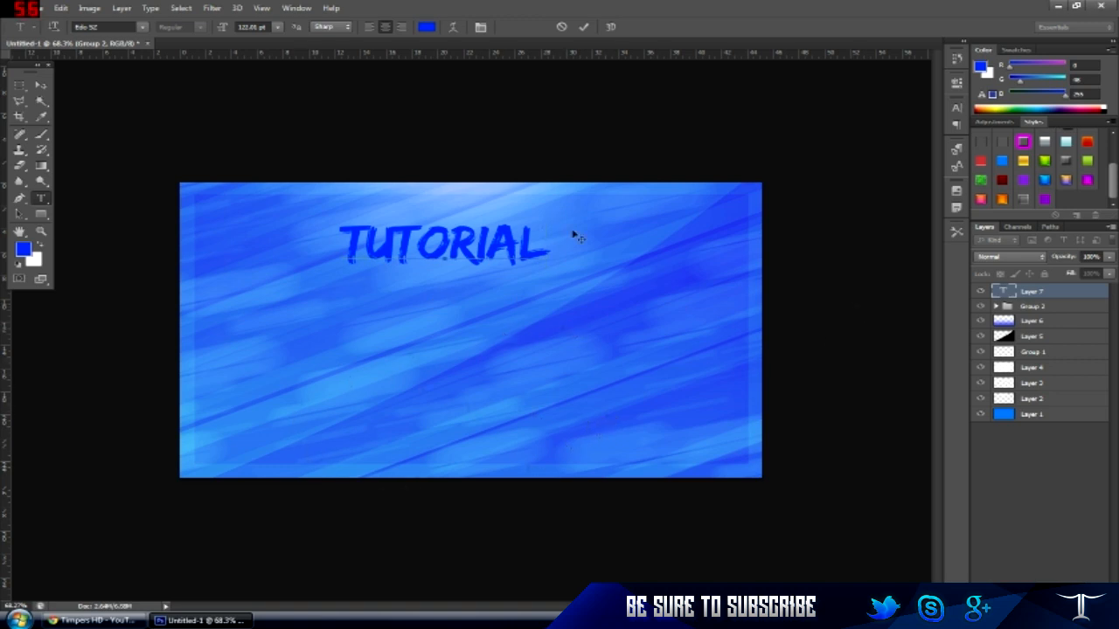
pyautogui.moveTo(178, 181)
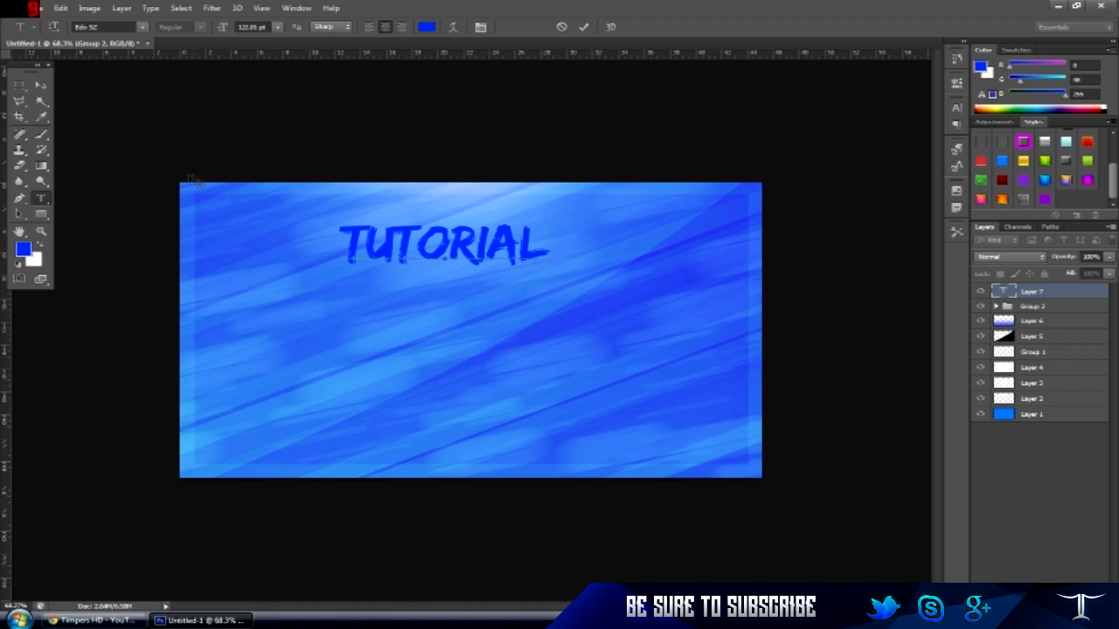
pyautogui.moveTo(95, 176)
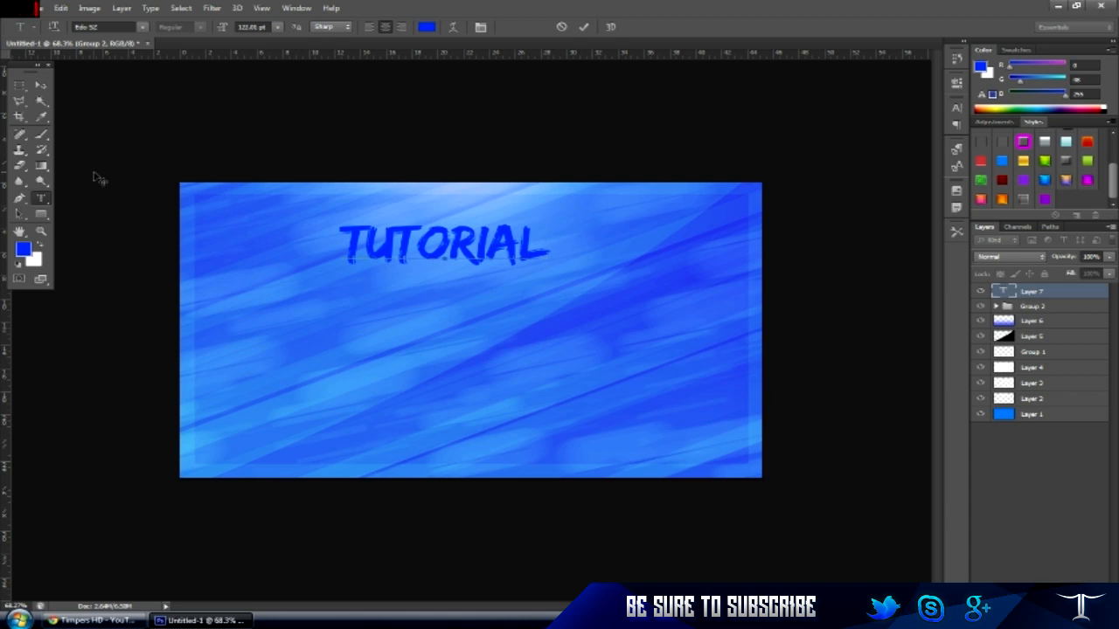
# - Commit the TUTORIAL text as its own layer
pyautogui.click(17, 85)
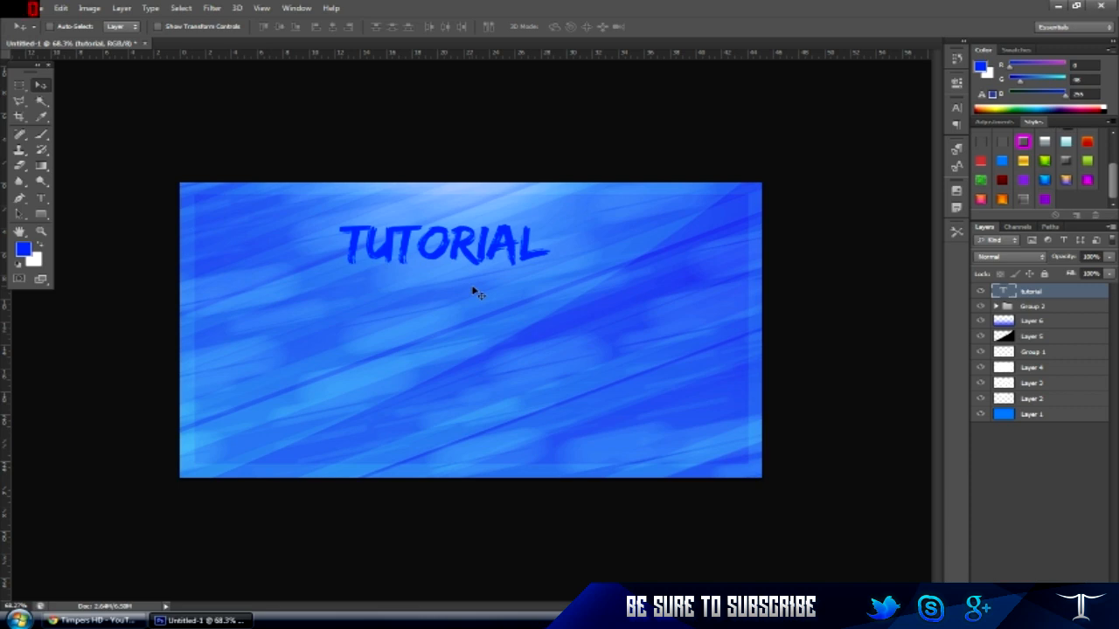
pyautogui.moveTo(859, 255)
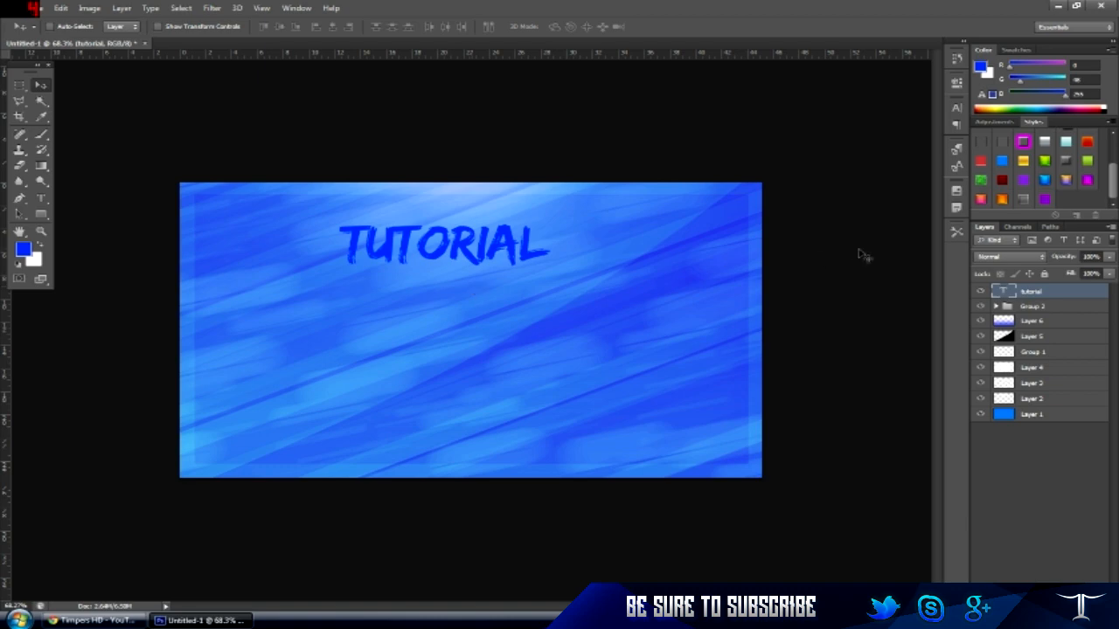